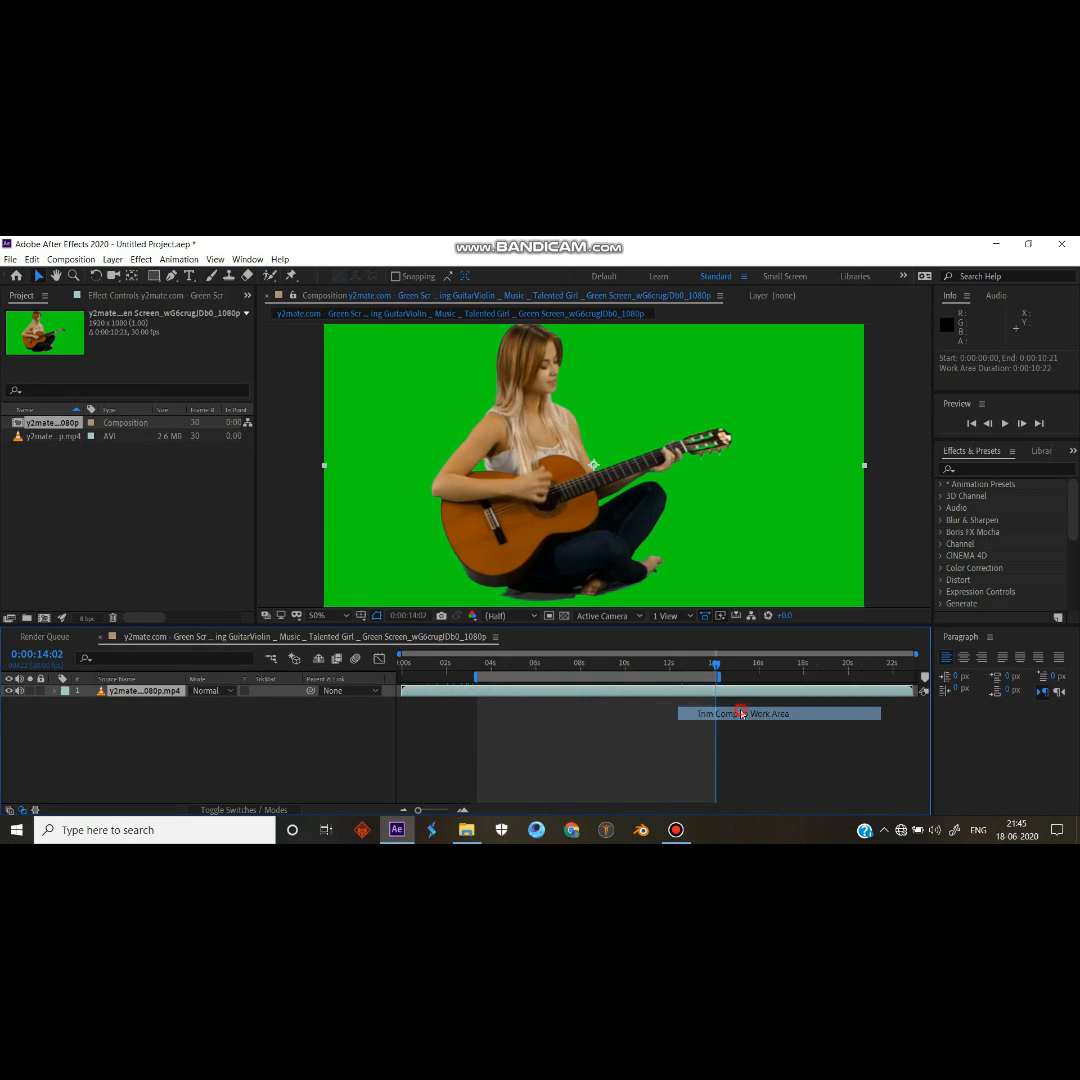
Step: Apply Keylight to key out the green backdrop and queue the comp for rendering
{"action": "type", "text": "key"}
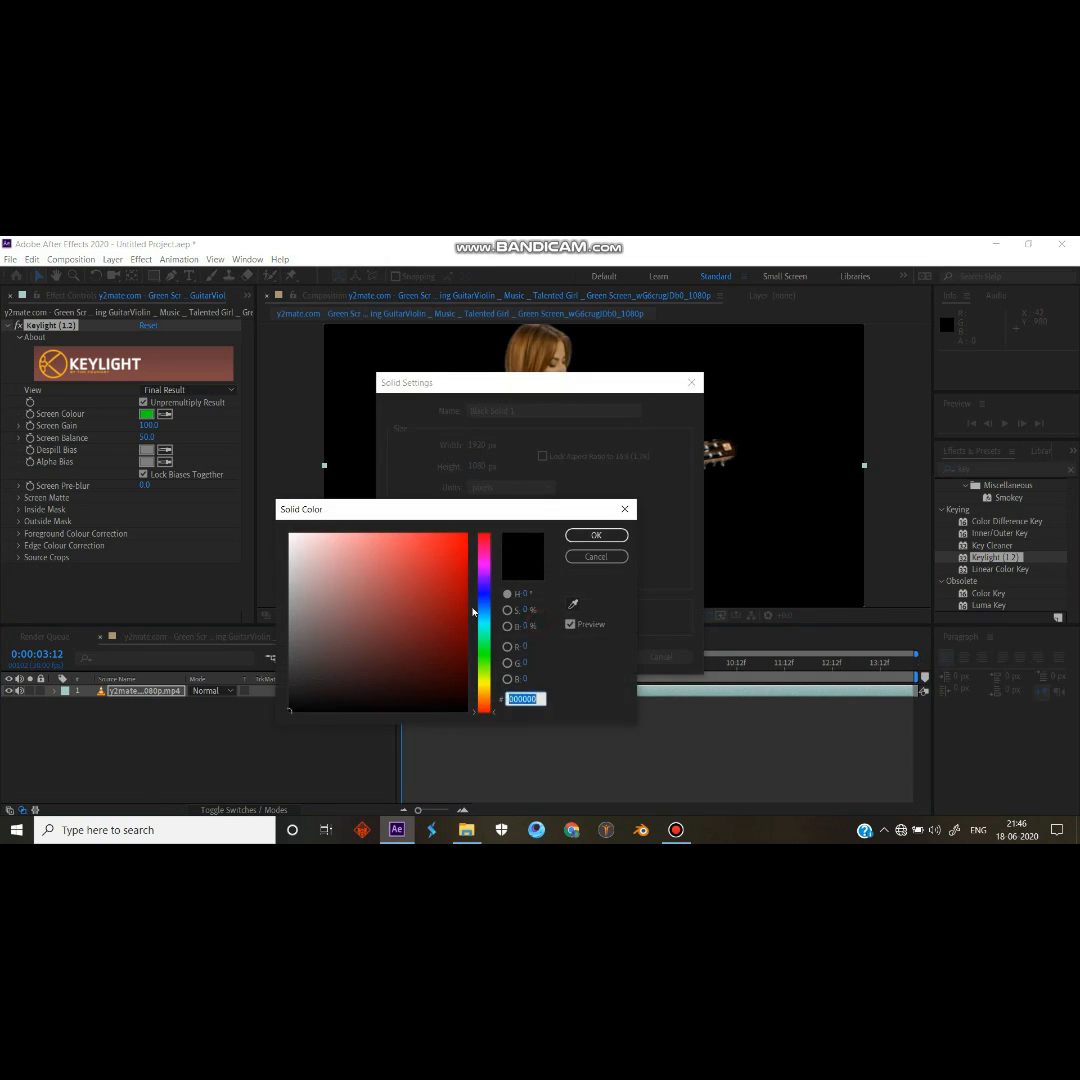
{"action": "left_click", "coordinate": [596, 534]}
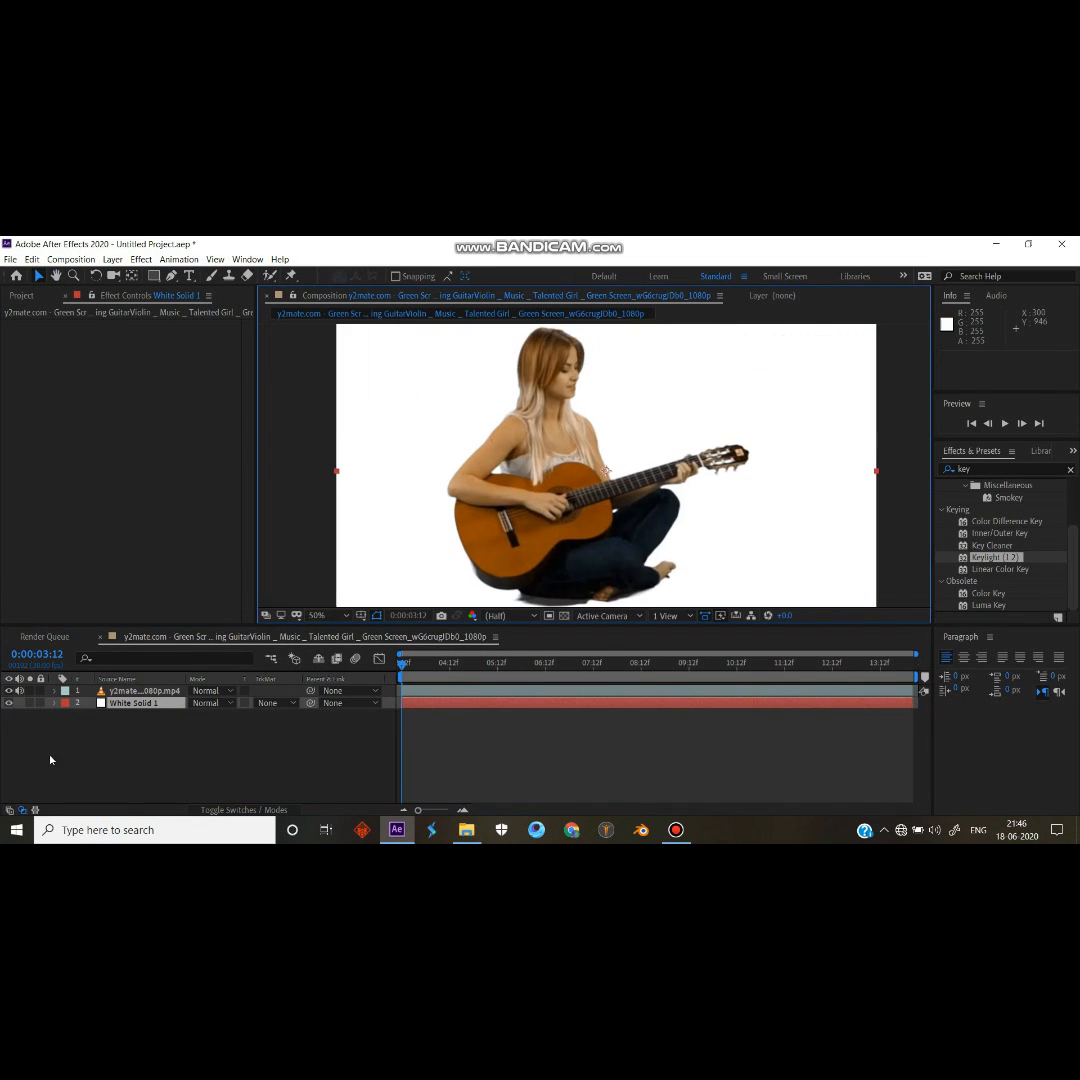
{"action": "left_click", "coordinate": [140, 690]}
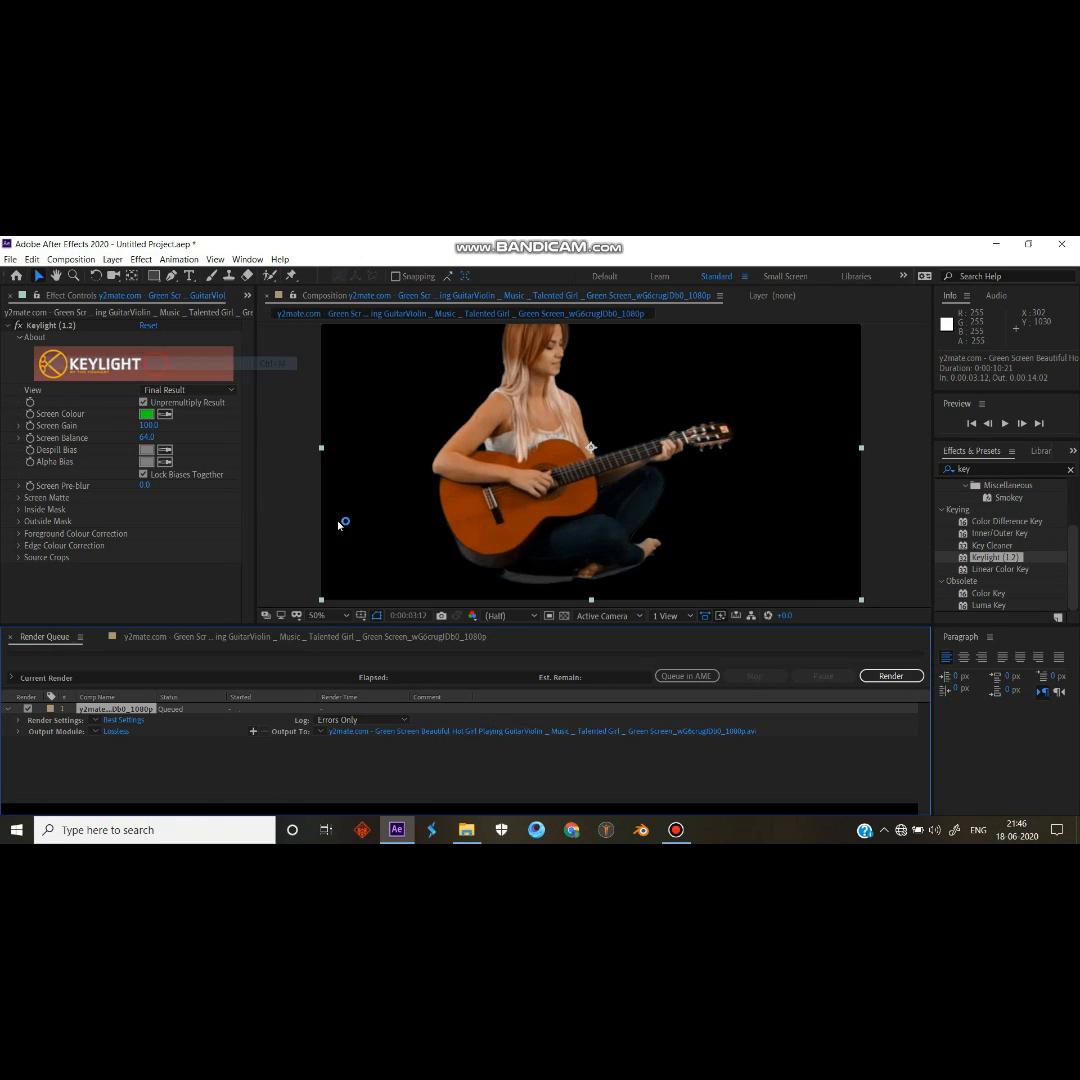
Step: Set the Output Module to PNG Sequence with RGB + Alpha channels and confirm
{"action": "left_click", "coordinate": [116, 732]}
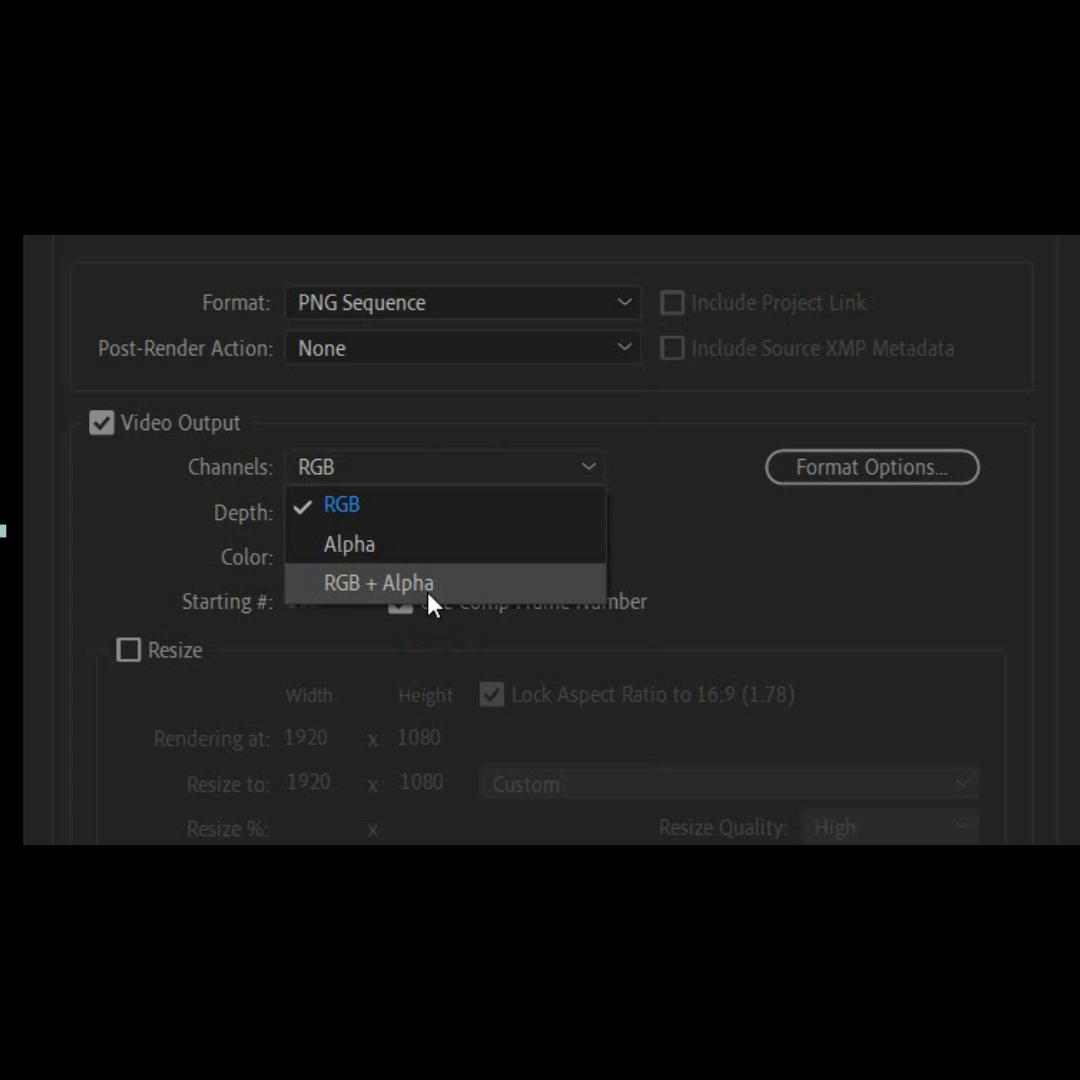
{"action": "mouse_move", "coordinate": [462, 598]}
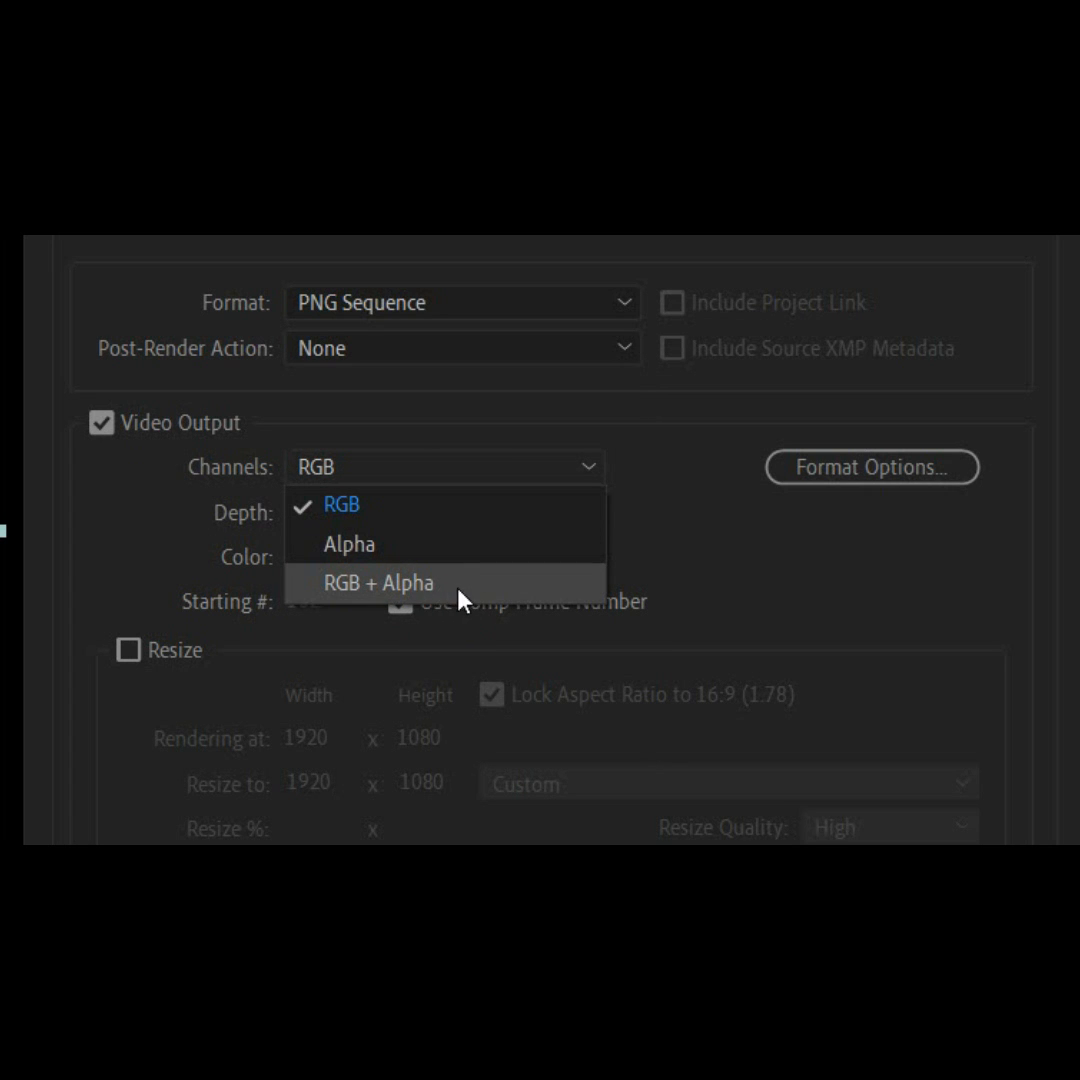
{"action": "left_click", "coordinate": [378, 582]}
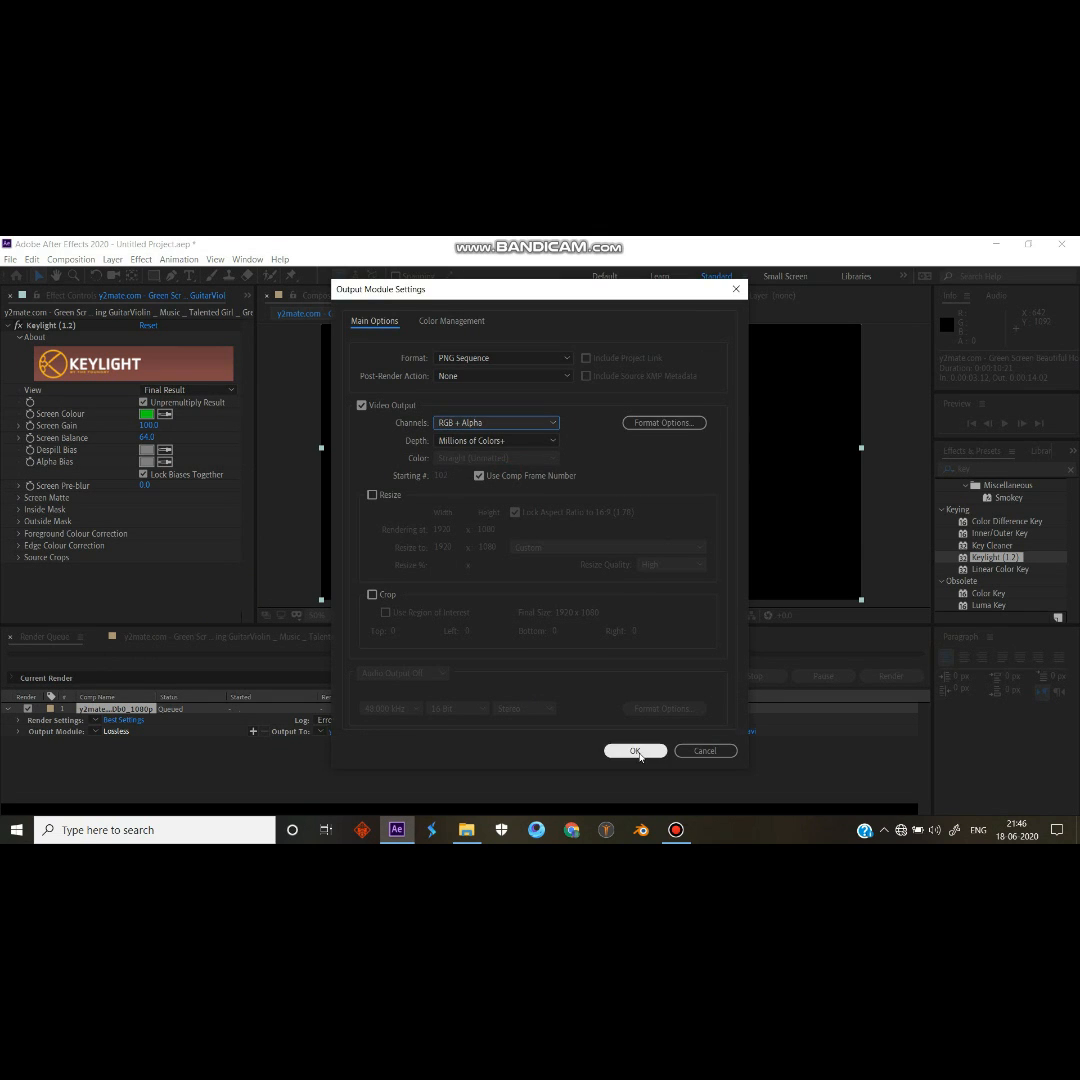
{"action": "left_click", "coordinate": [634, 750]}
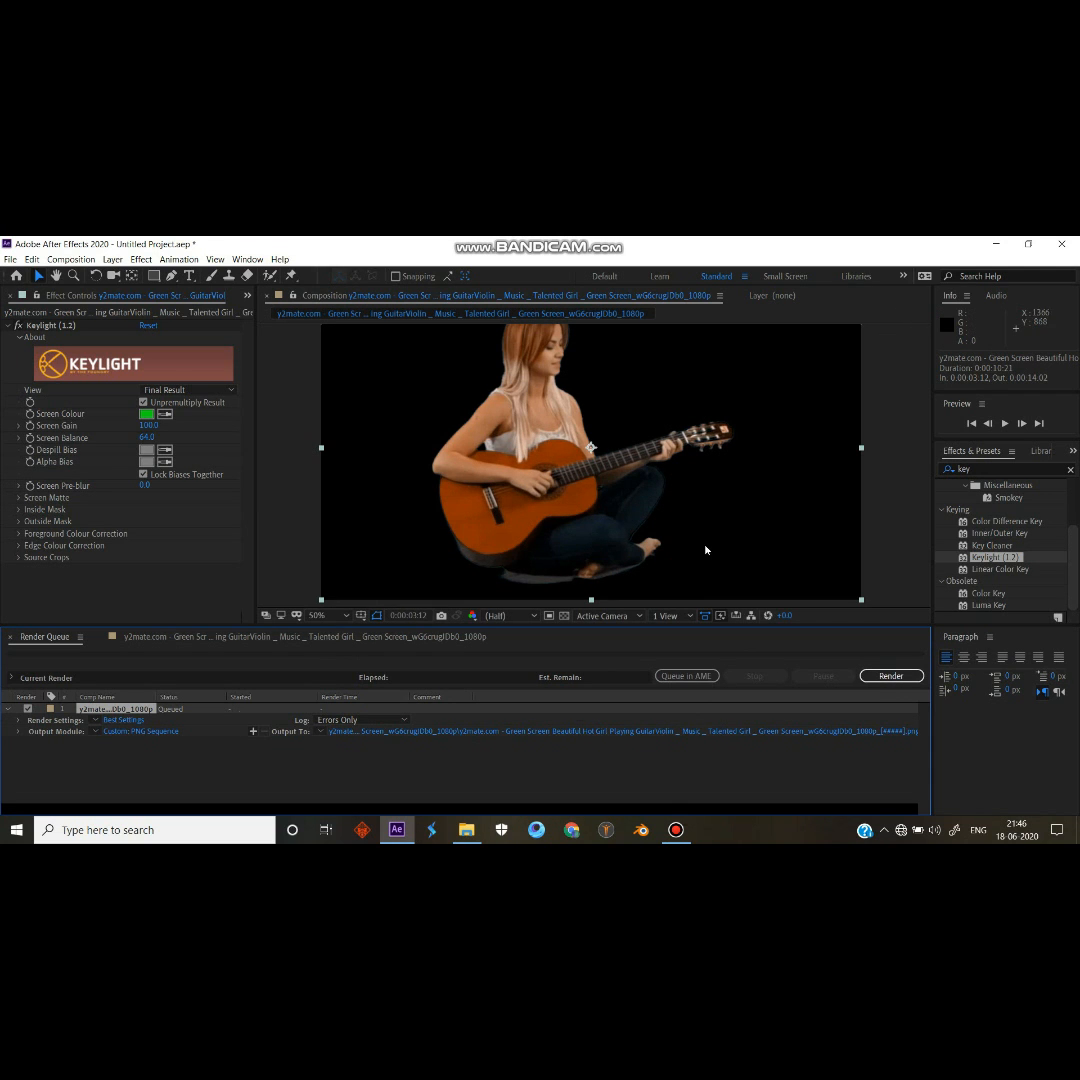
{"action": "mouse_move", "coordinate": [1062, 244]}
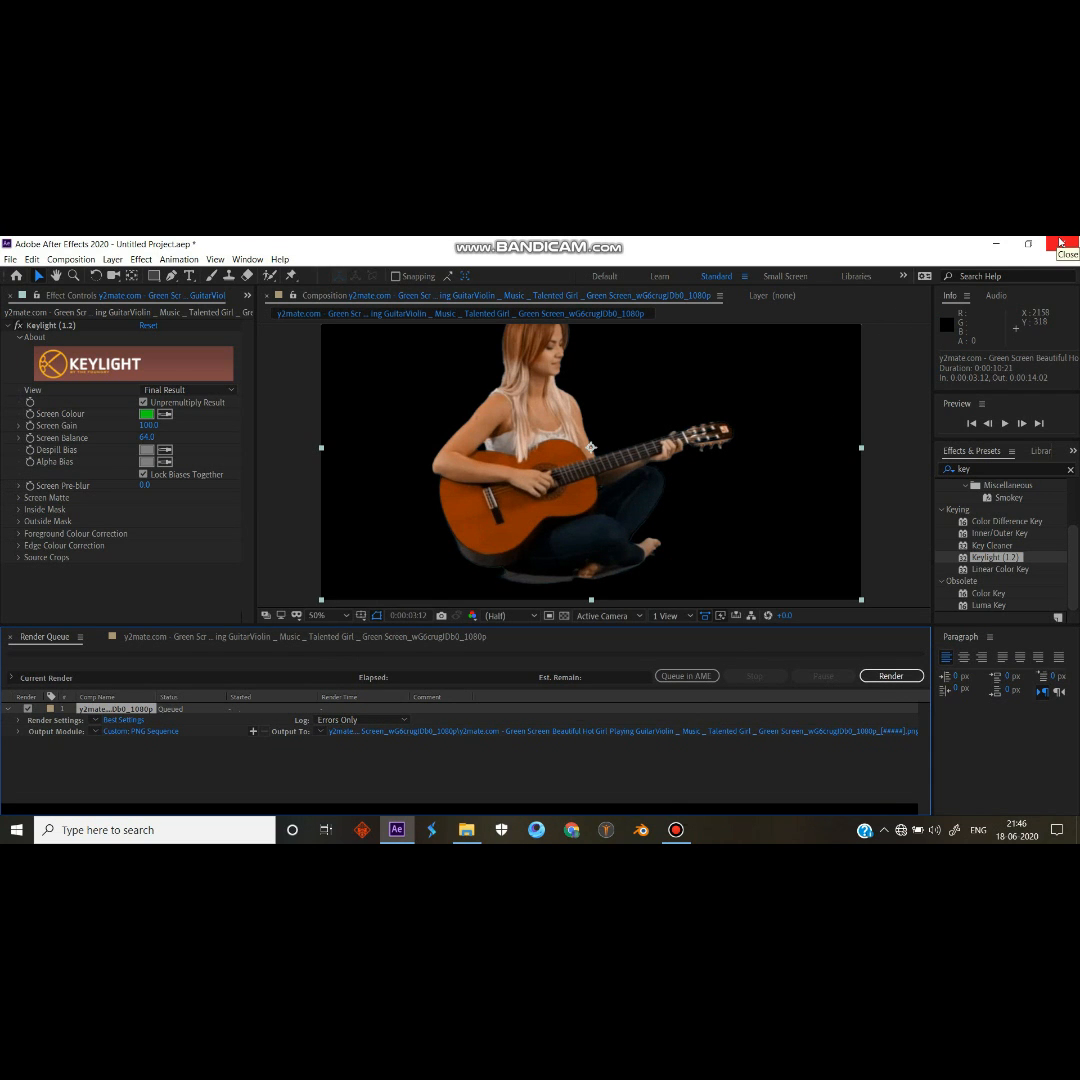
{"action": "left_click", "coordinate": [640, 828]}
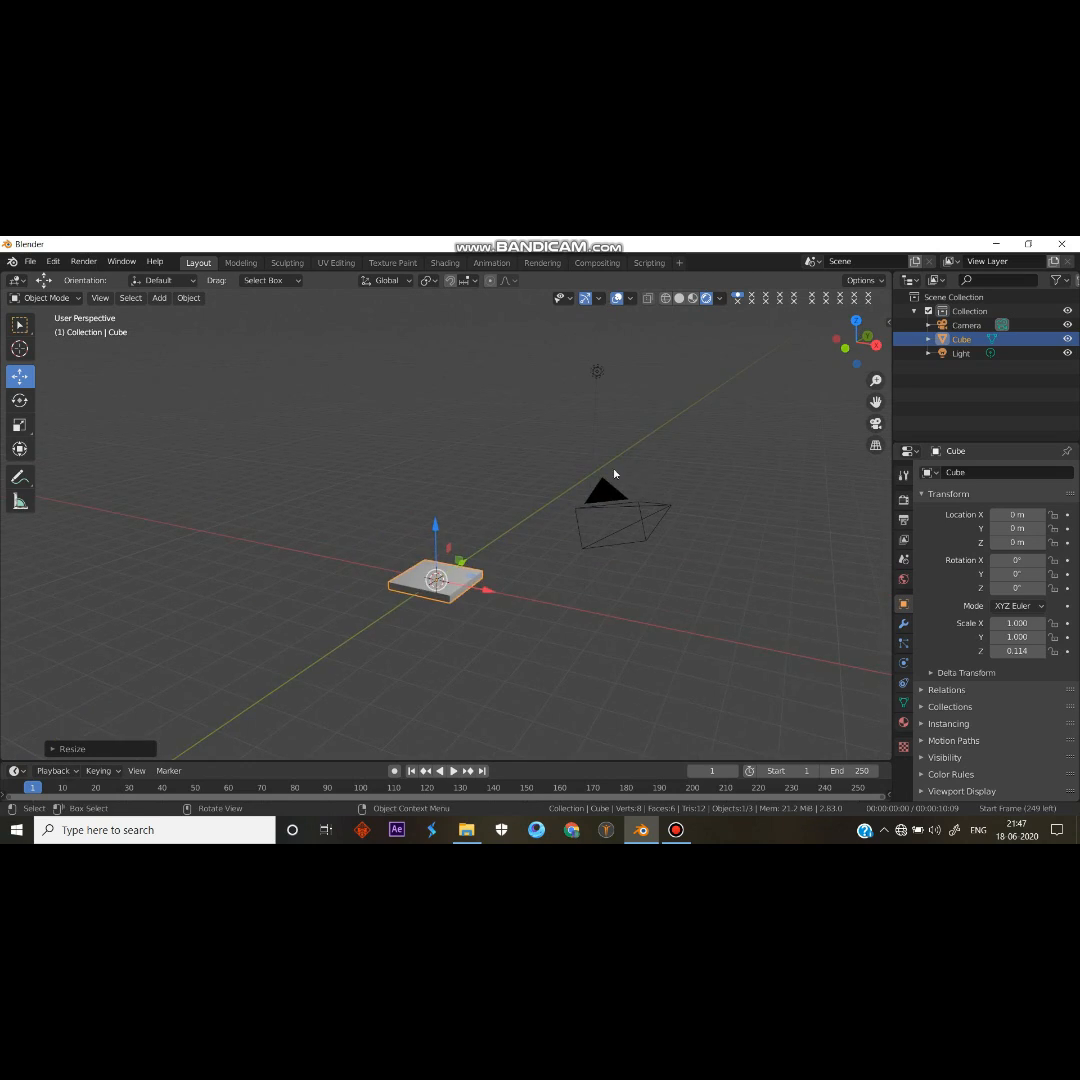
Step: Import the guitarist PNG frames from the footage folder as an animated image plane
{"action": "left_click", "coordinate": [30, 260]}
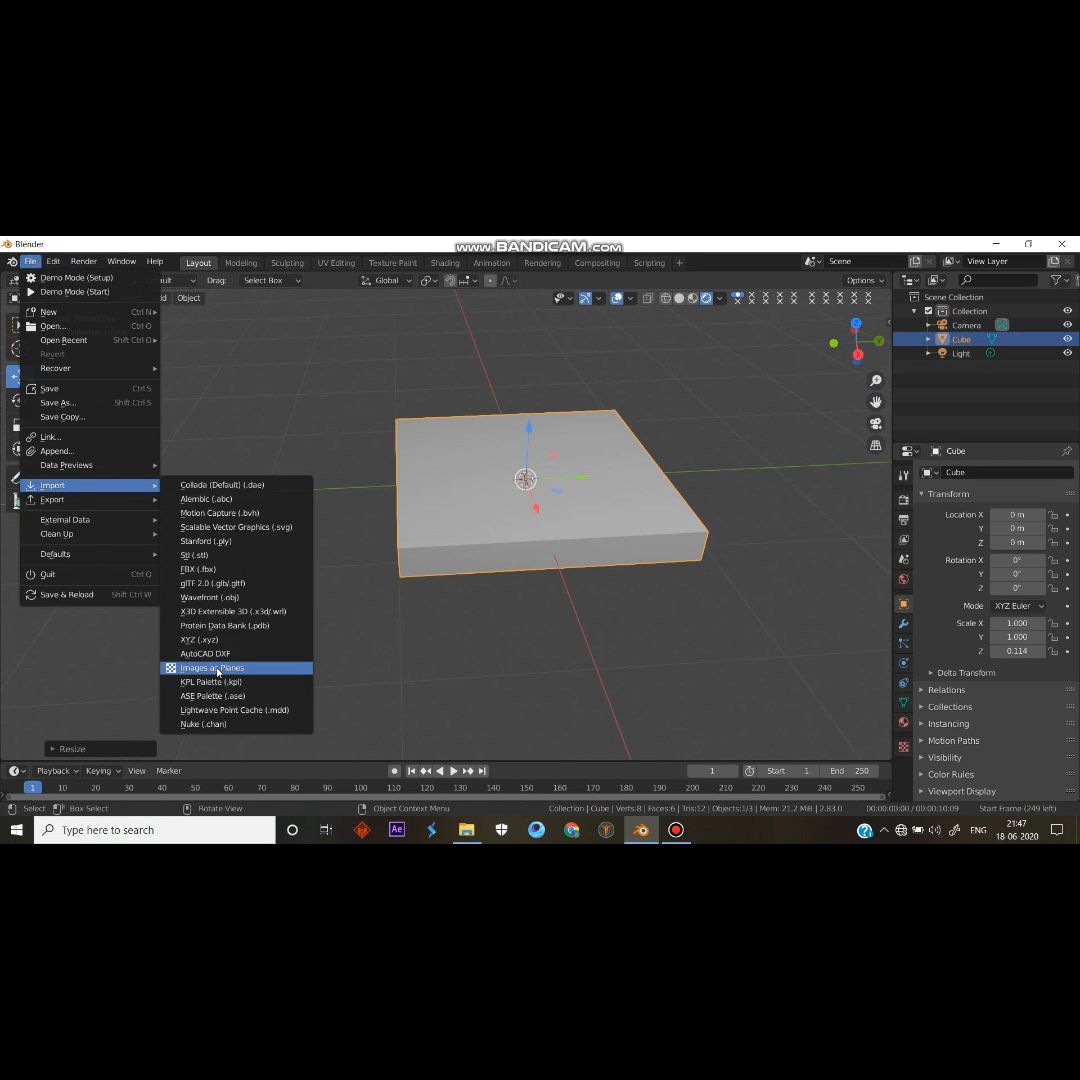
{"action": "left_click", "coordinate": [212, 668]}
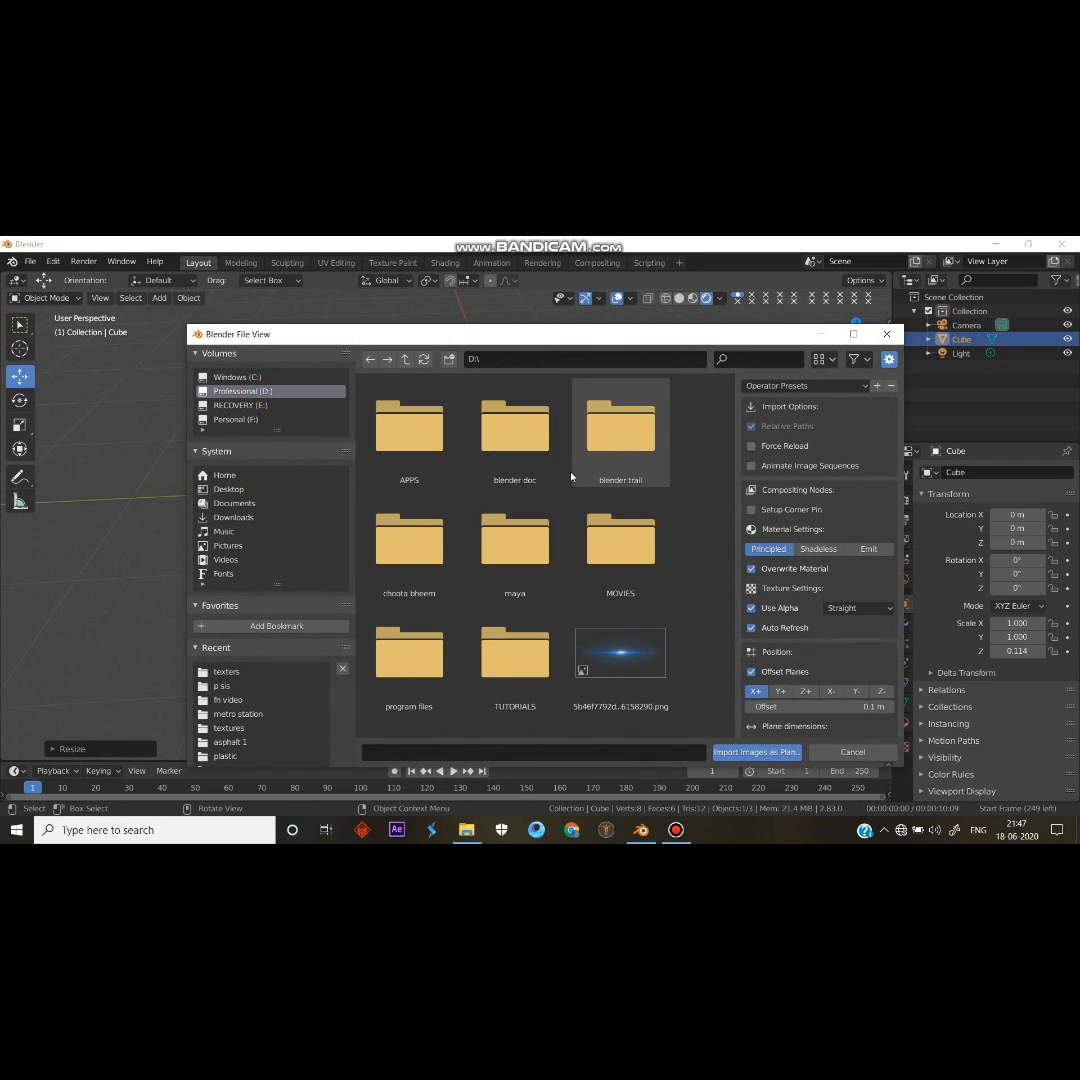
{"action": "double_click", "coordinate": [620, 426]}
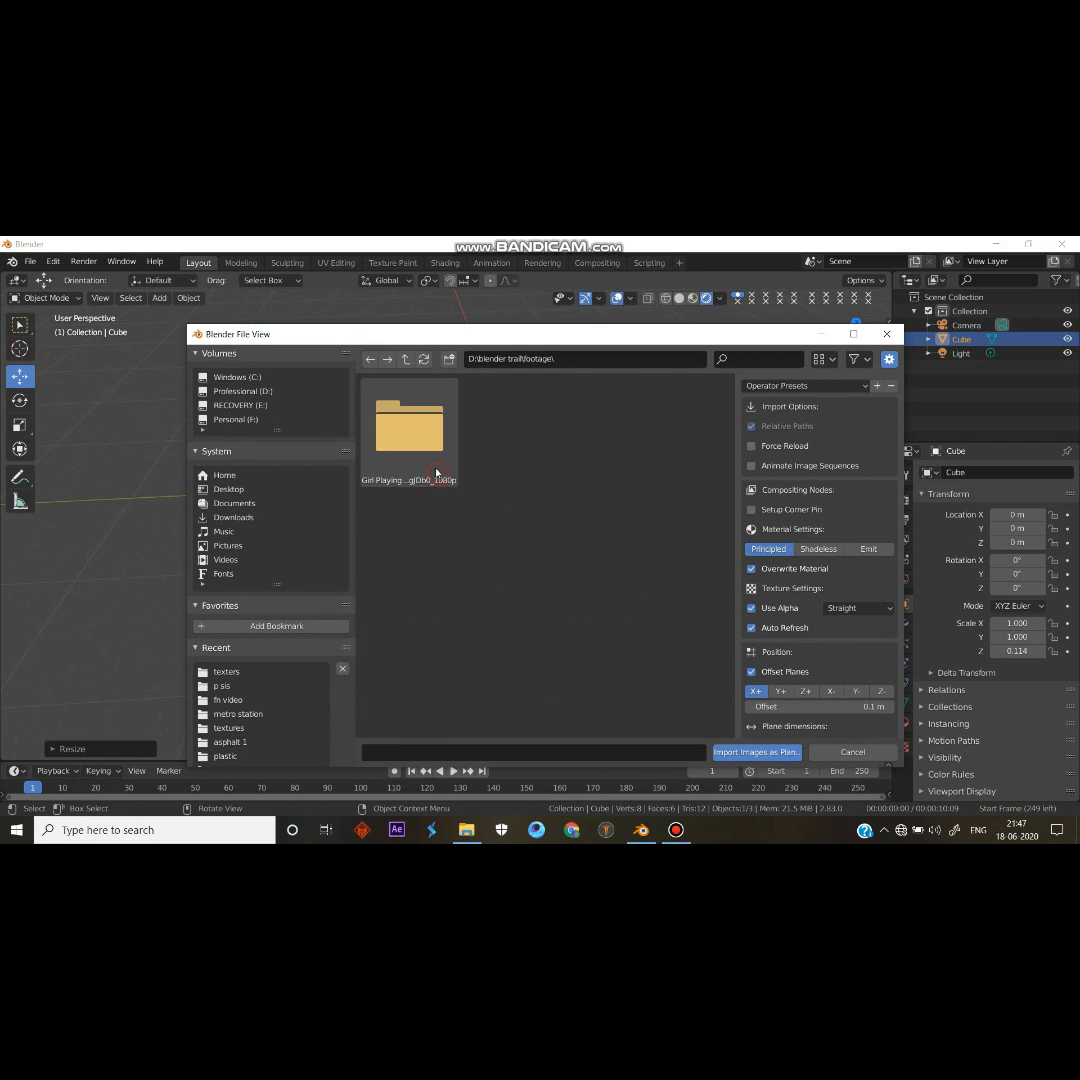
{"action": "double_click", "coordinate": [408, 420]}
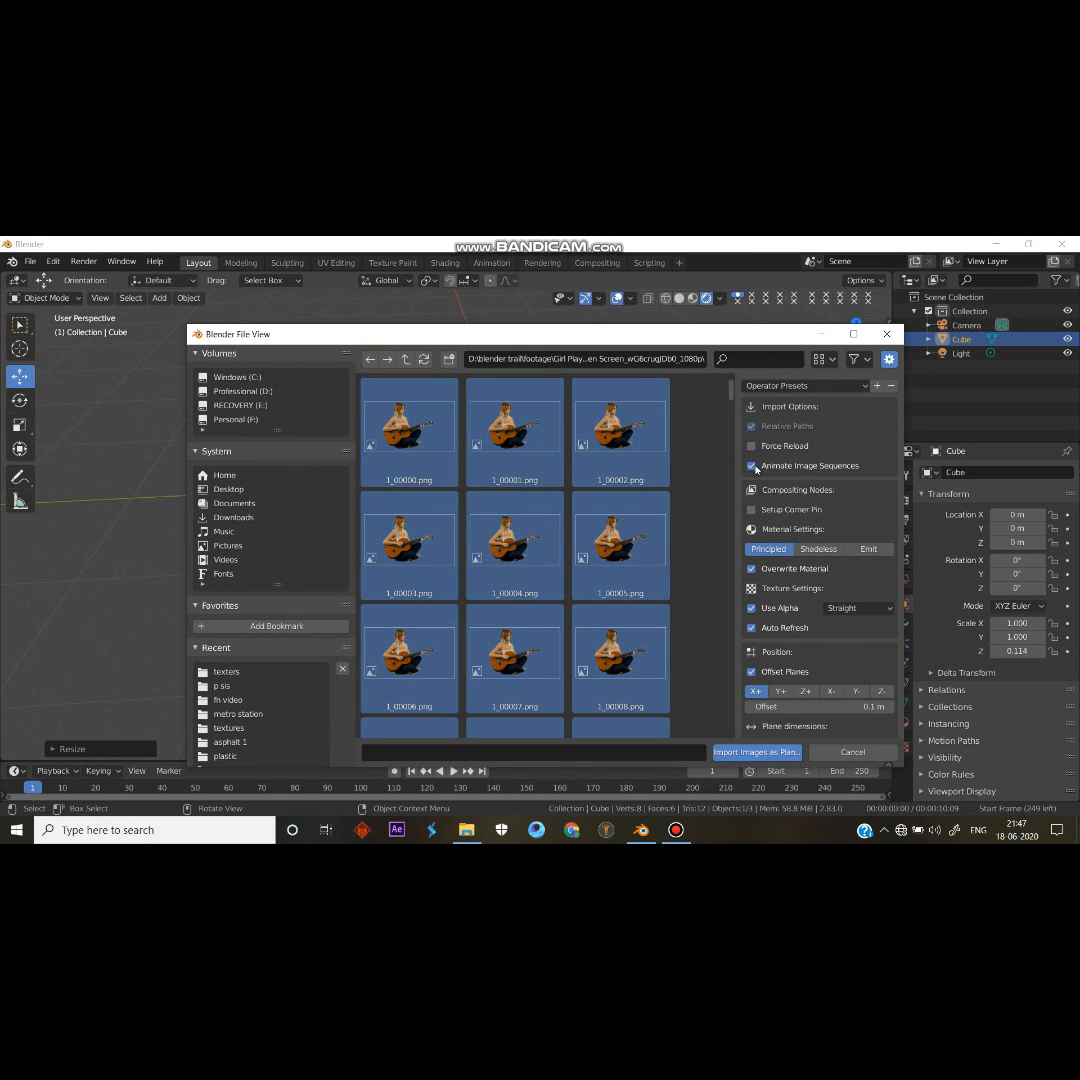
{"action": "left_click", "coordinate": [756, 752]}
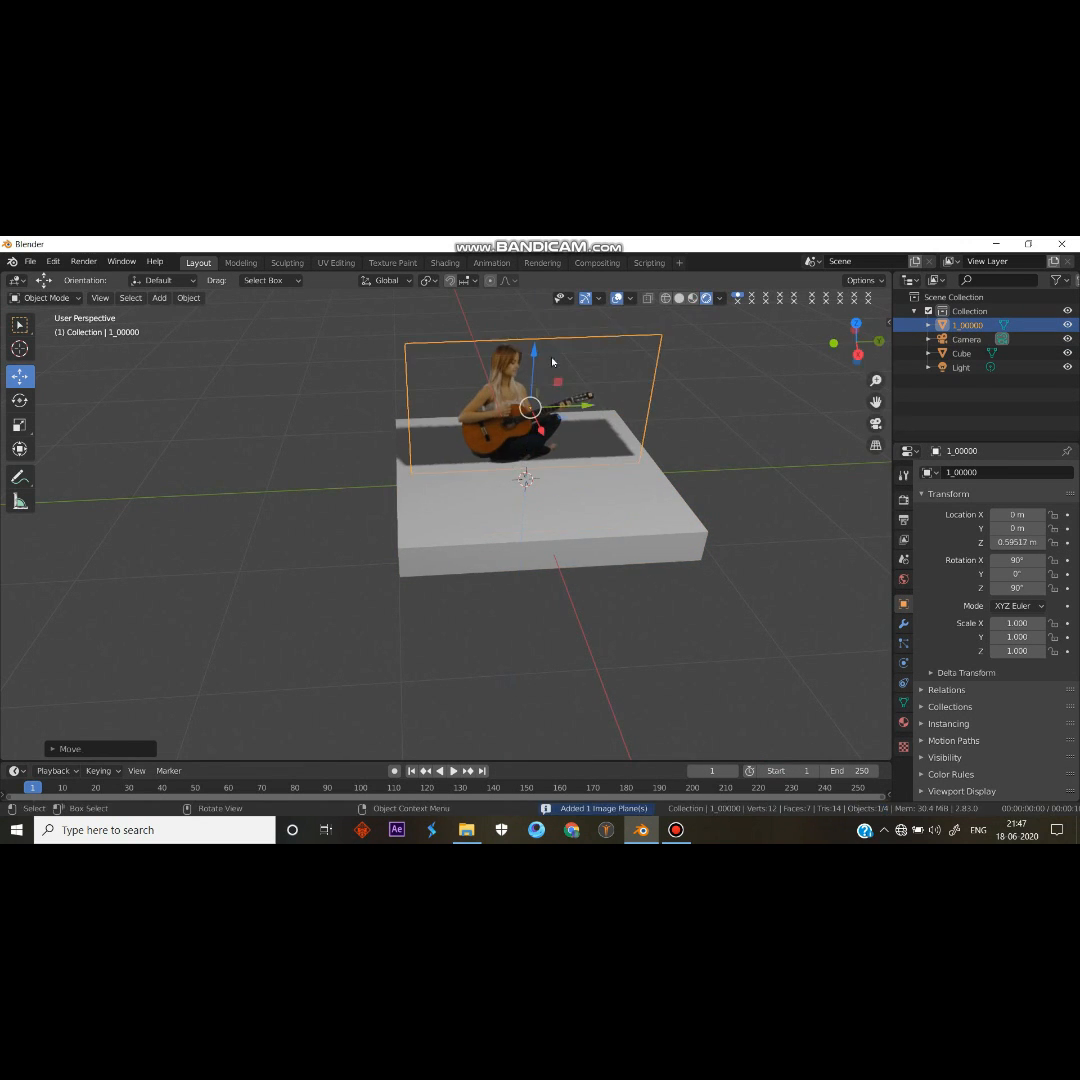
Step: Set the guitarist plane's material Blend Mode to Alpha Blend
{"action": "left_click", "coordinate": [960, 368]}
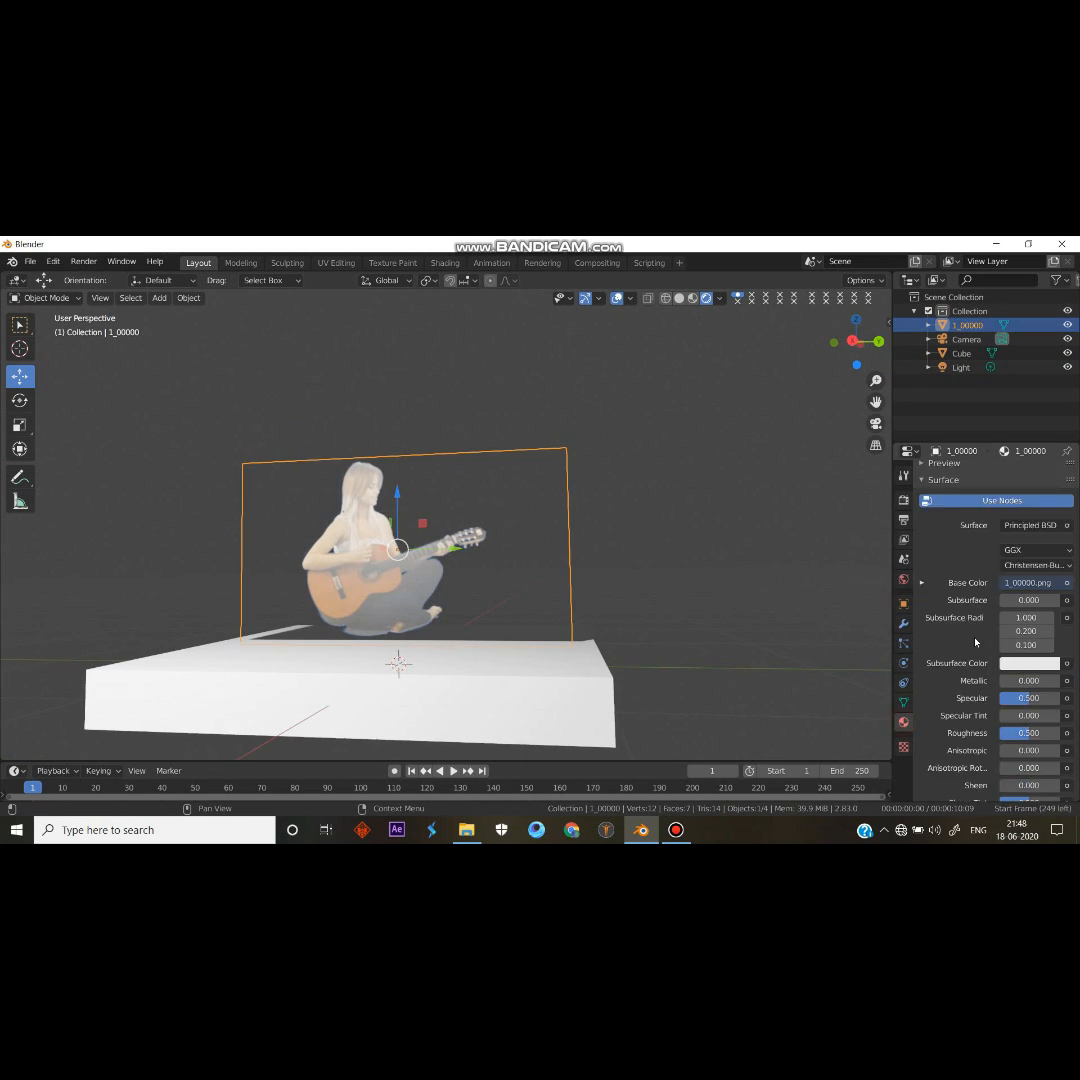
{"action": "scroll", "scroll_direction": "down", "scroll_amount": 3}
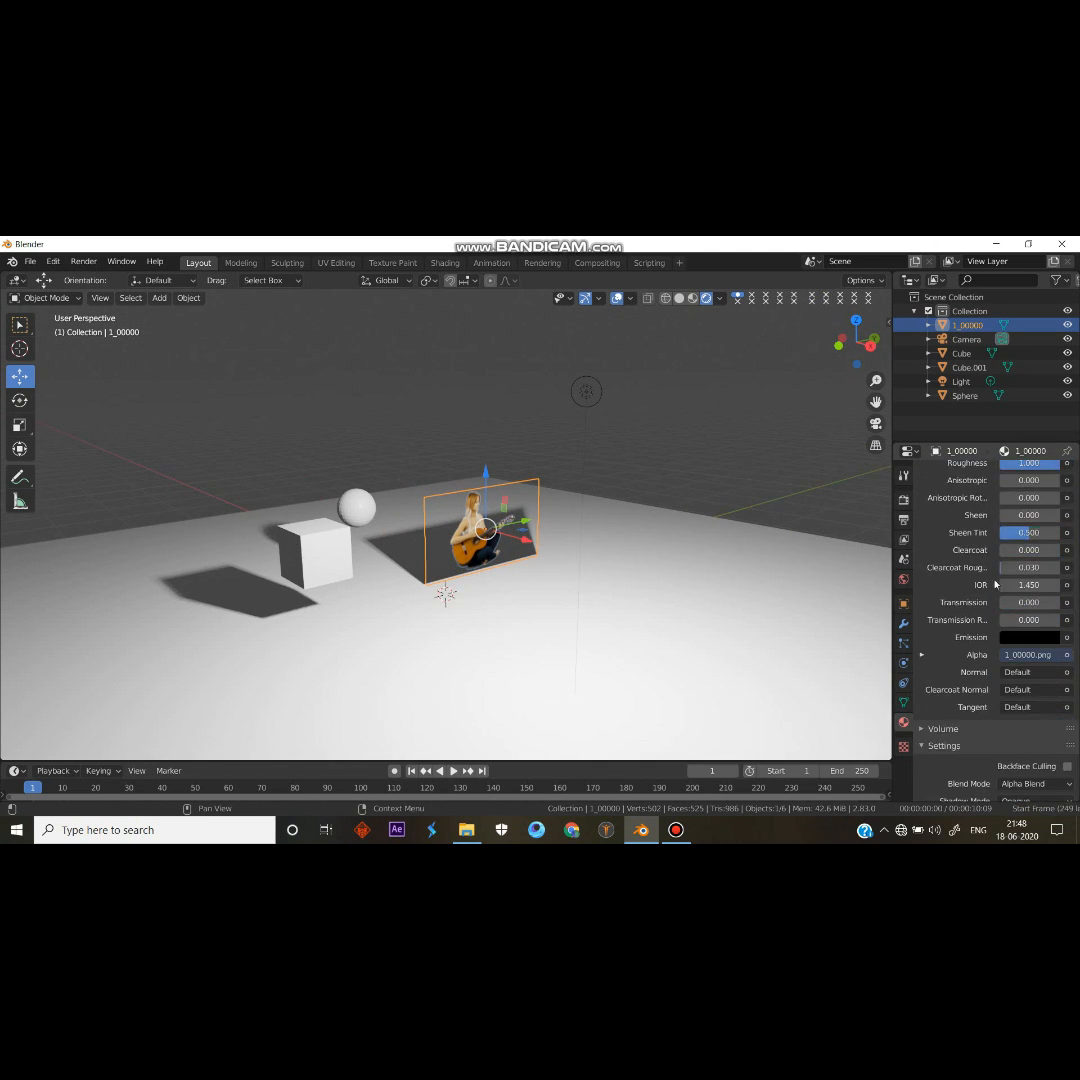
Step: Set the plane's Shadow Mode to Alpha Clip and scrub the timeline to check her shadow
{"action": "scroll", "scroll_direction": "down", "scroll_amount": 3}
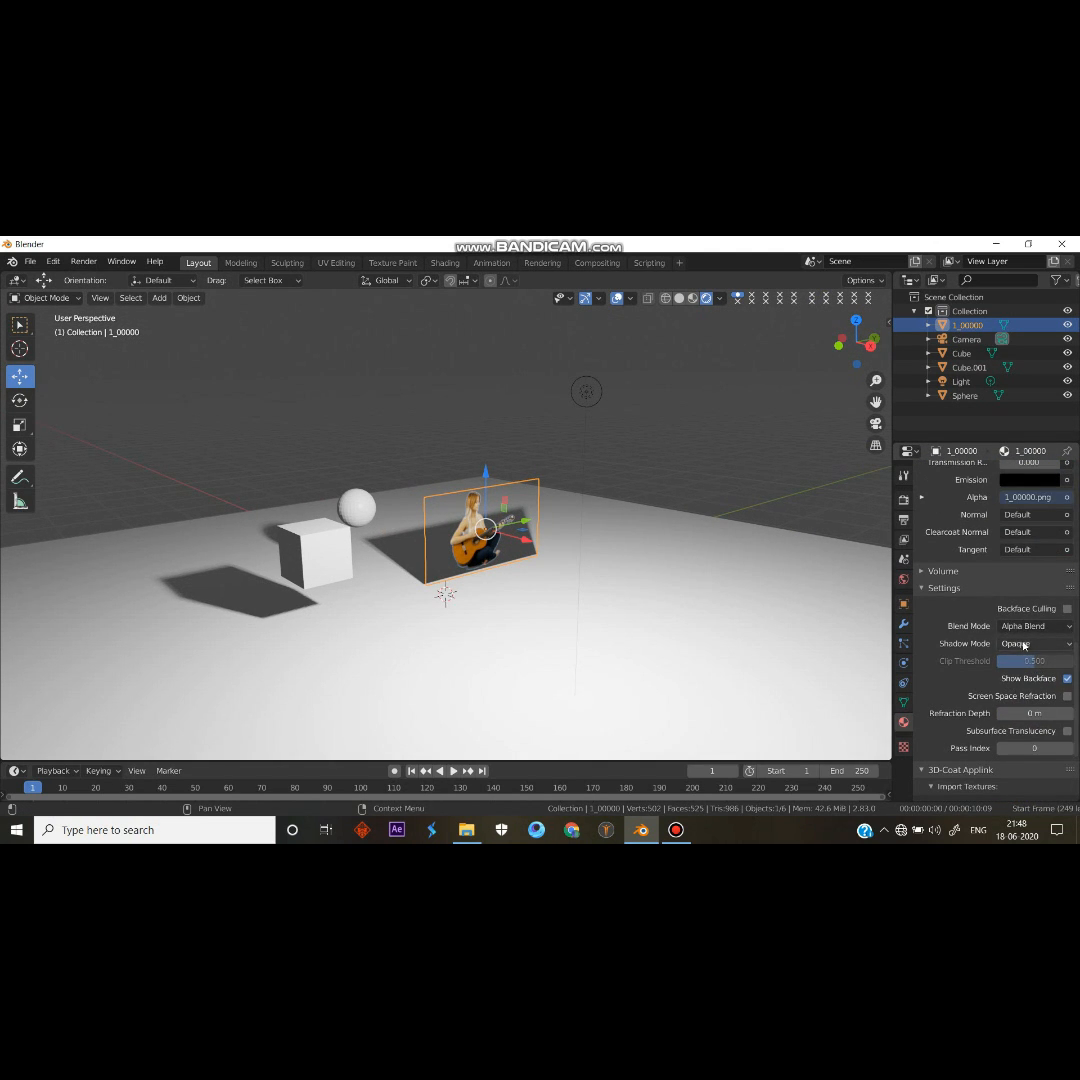
{"action": "left_click", "coordinate": [1032, 644]}
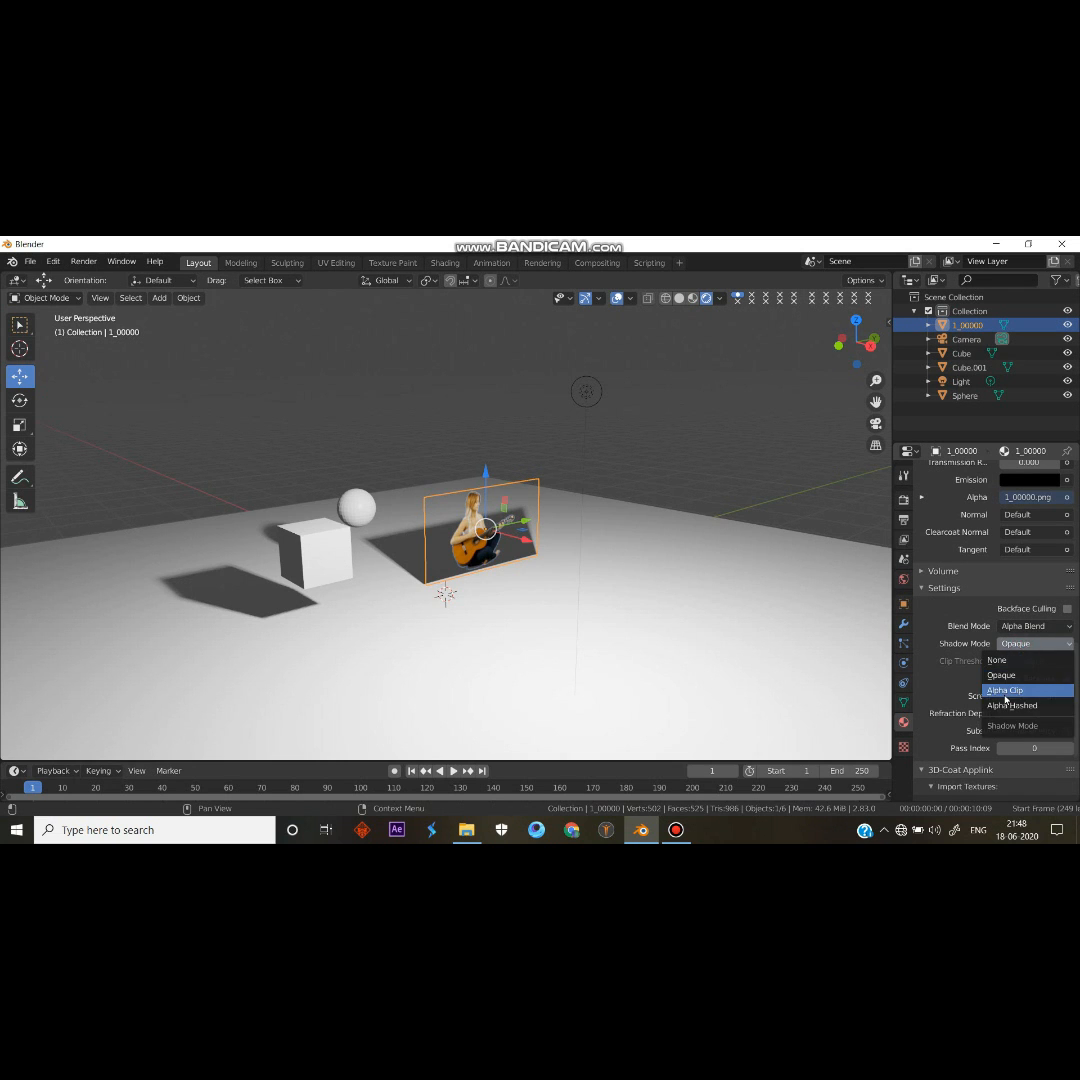
{"action": "left_click", "coordinate": [1004, 690]}
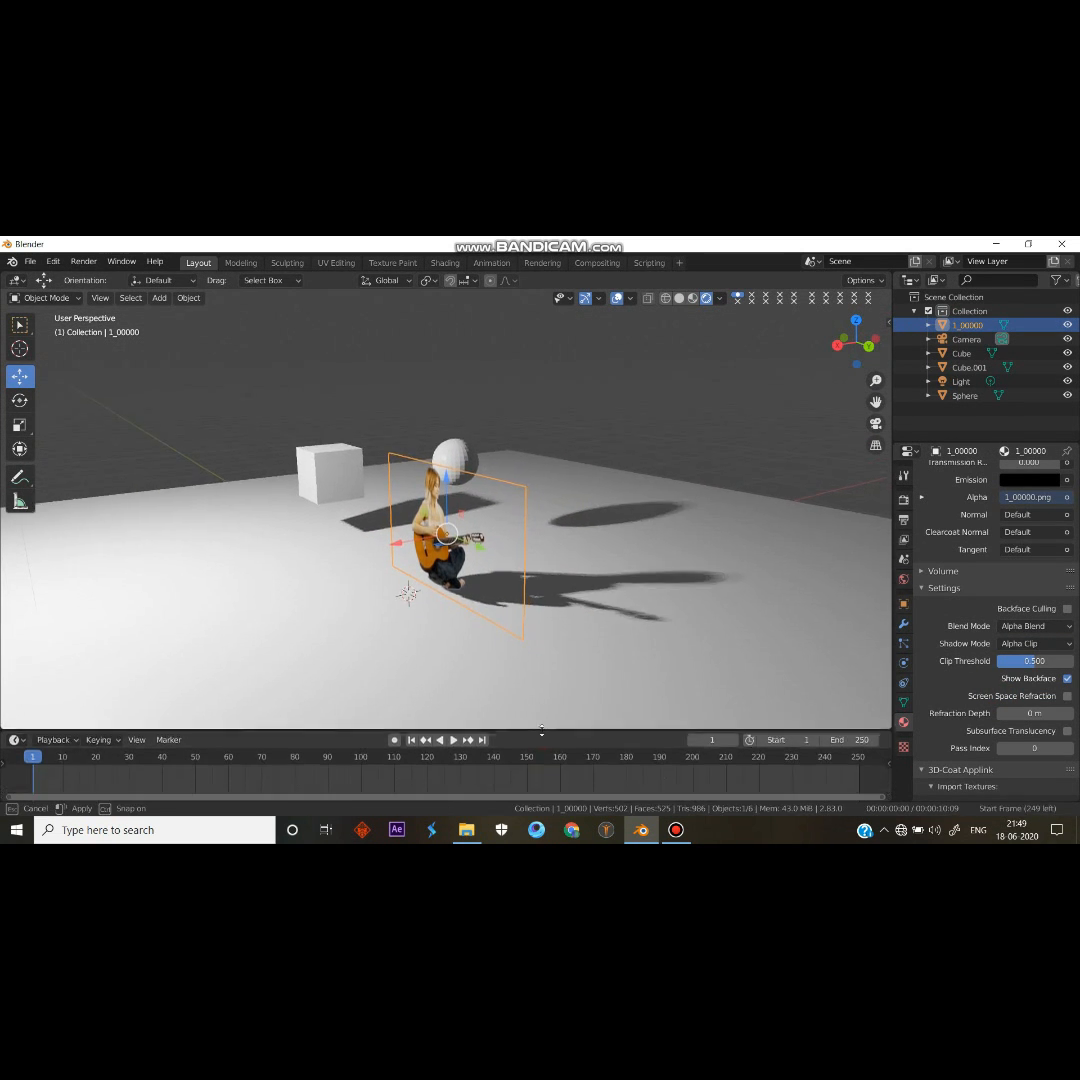
{"action": "left_click", "coordinate": [146, 756]}
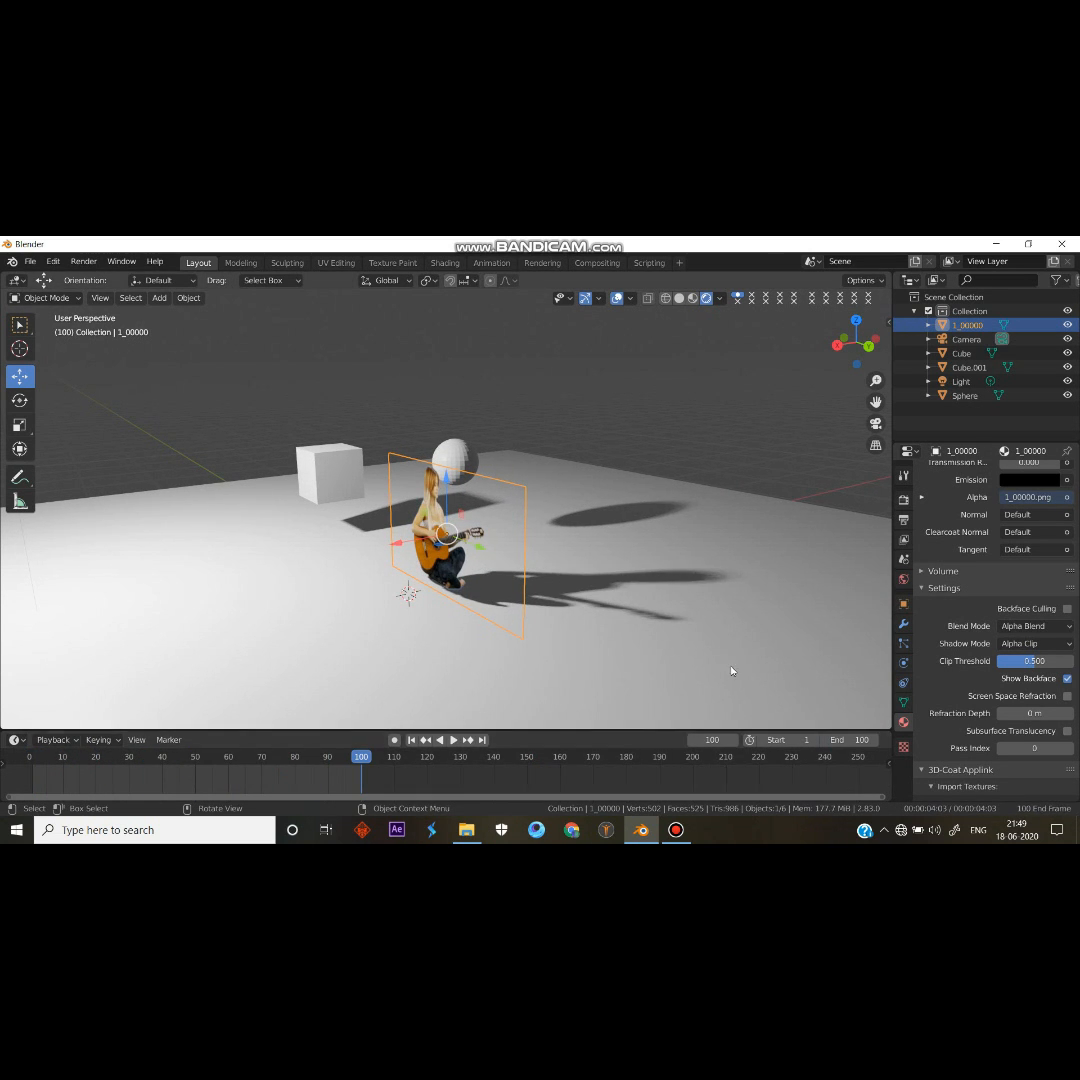
{"action": "left_click", "coordinate": [440, 740]}
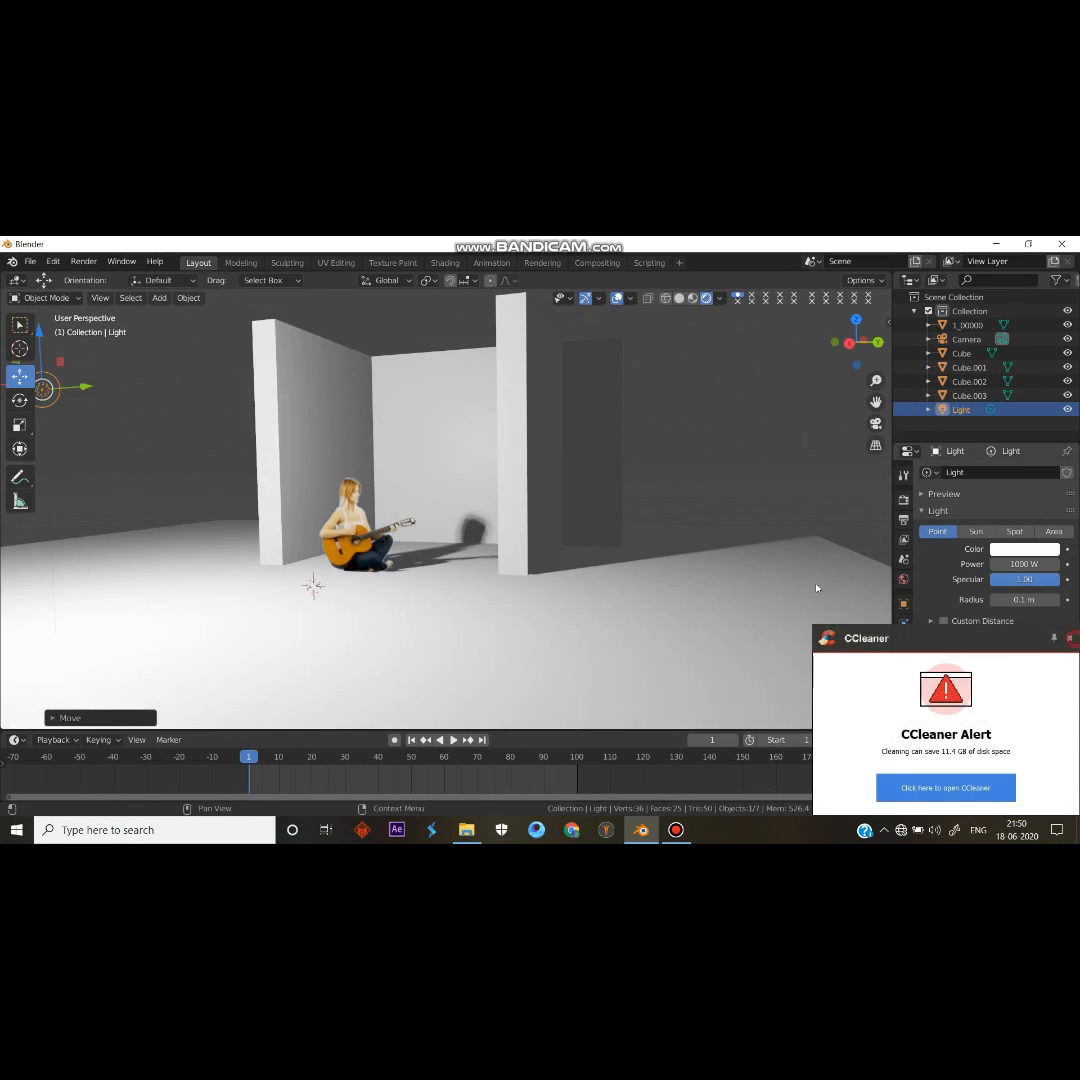
Step: Smart UV Project the wall cubes for the brick texture
{"action": "left_click", "coordinate": [968, 380]}
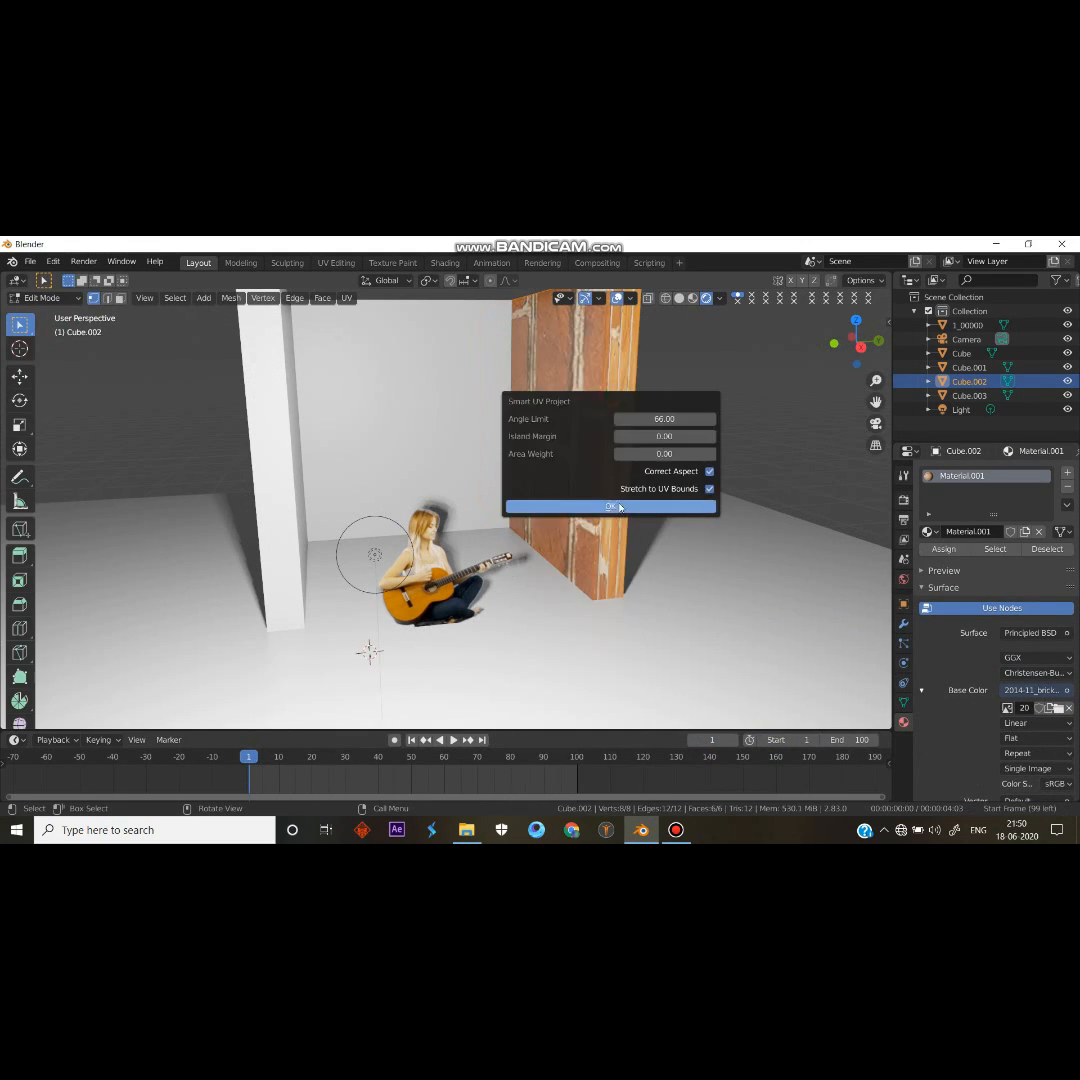
{"action": "left_click", "coordinate": [610, 506]}
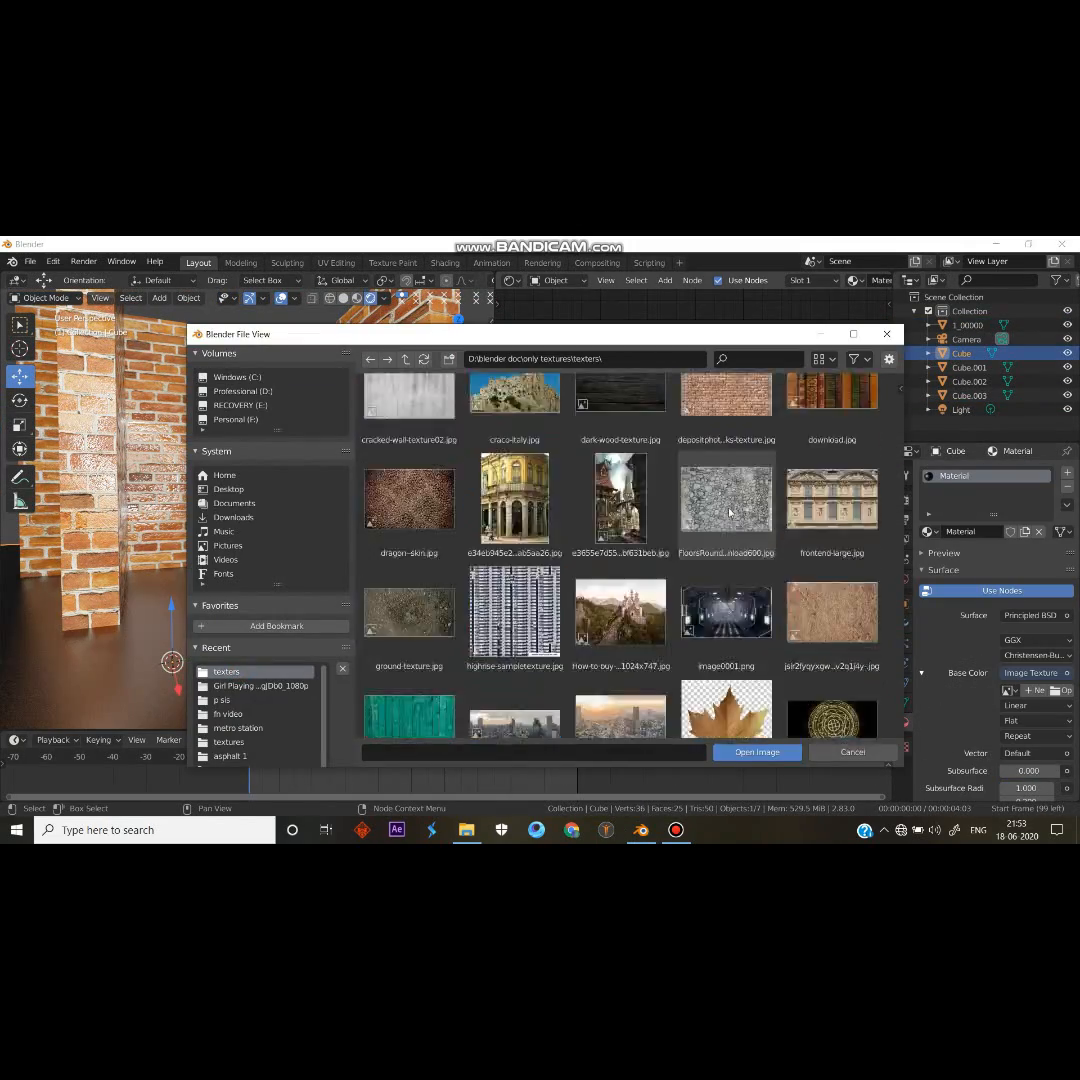
Step: Load the wooden floor texture and view the brick room through the camera
{"action": "left_click", "coordinate": [756, 752]}
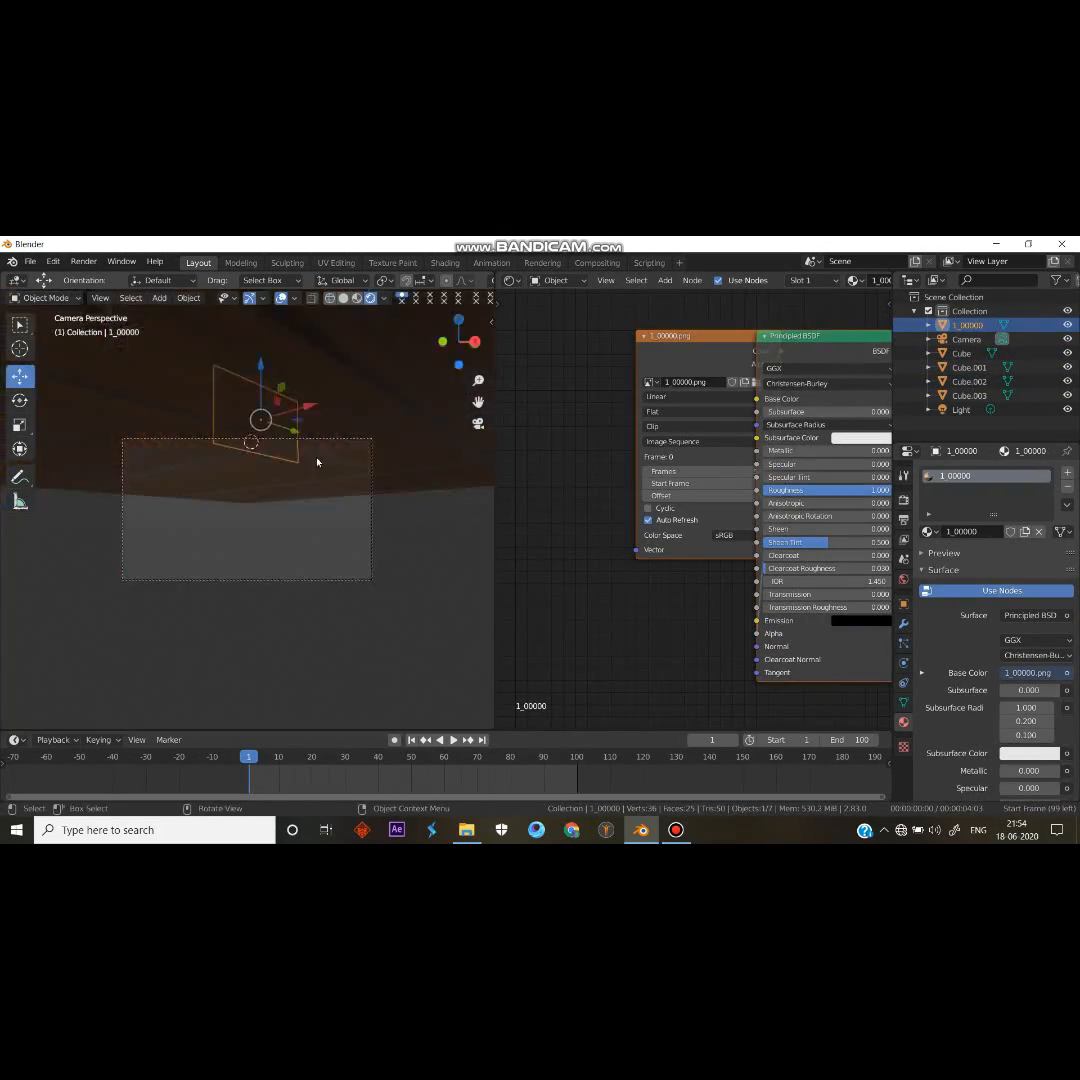
{"action": "left_click", "coordinate": [966, 340]}
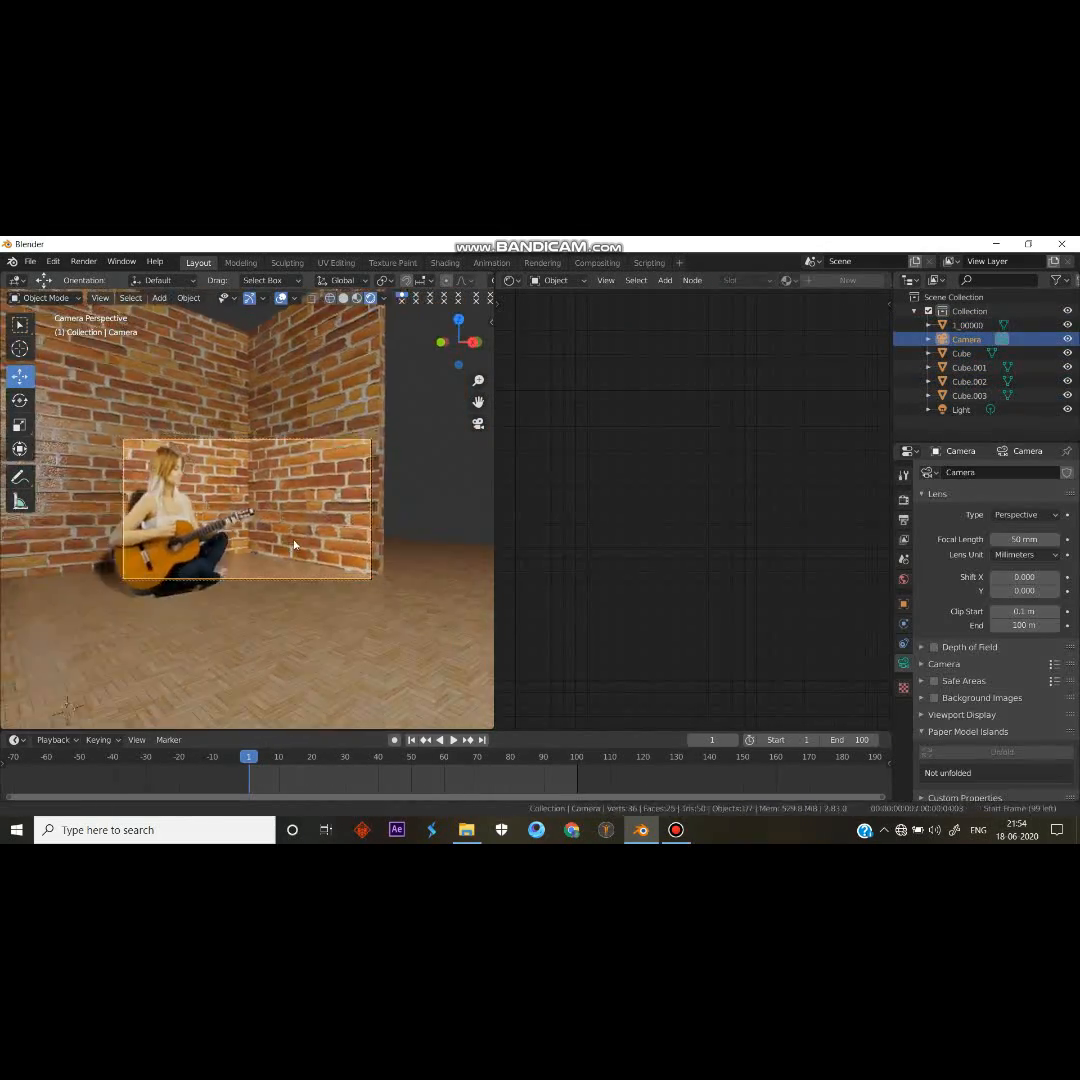